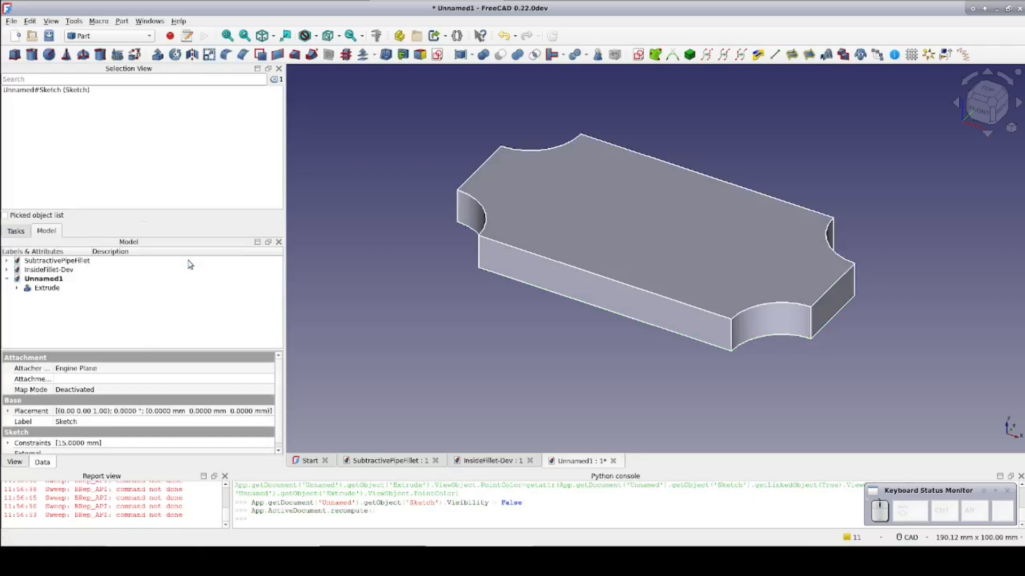
Select the top face of the extruded plaque in the 3D view.
click(593, 217)
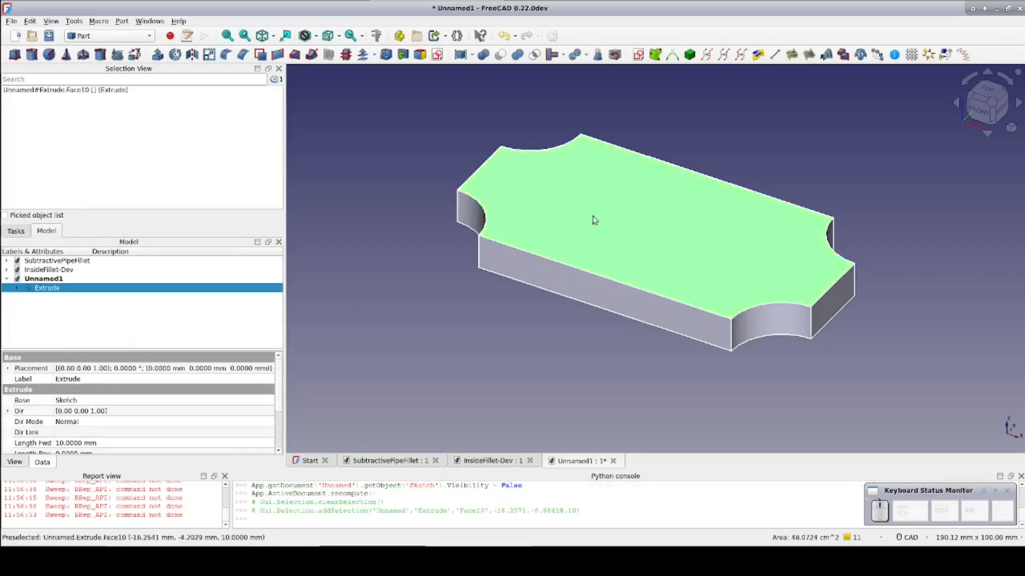
Create a SubShapeBinder of the top face with Offset -4 mm and Offset Fill on, forming a perimeter ring.
click(652, 56)
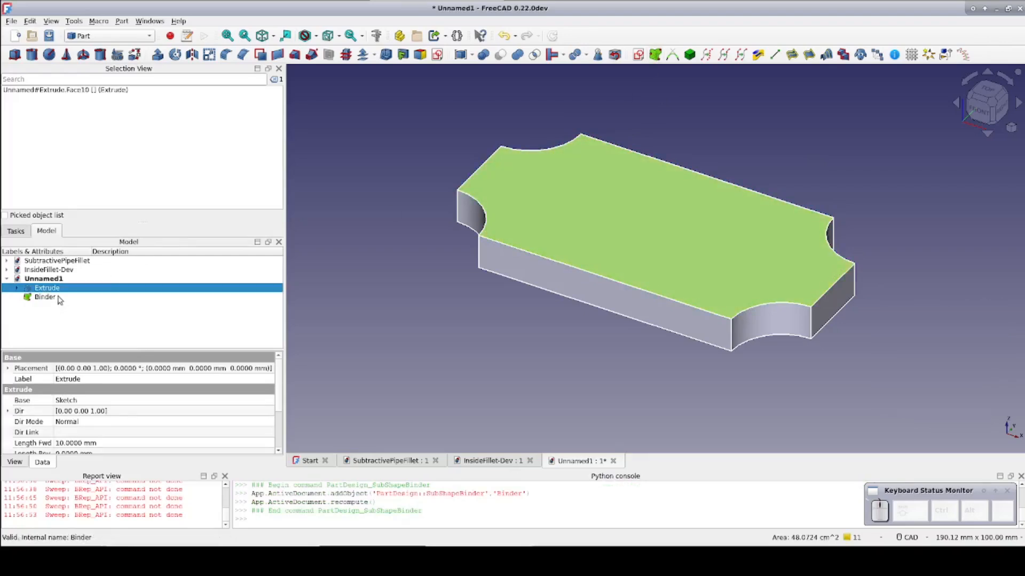
click(45, 297)
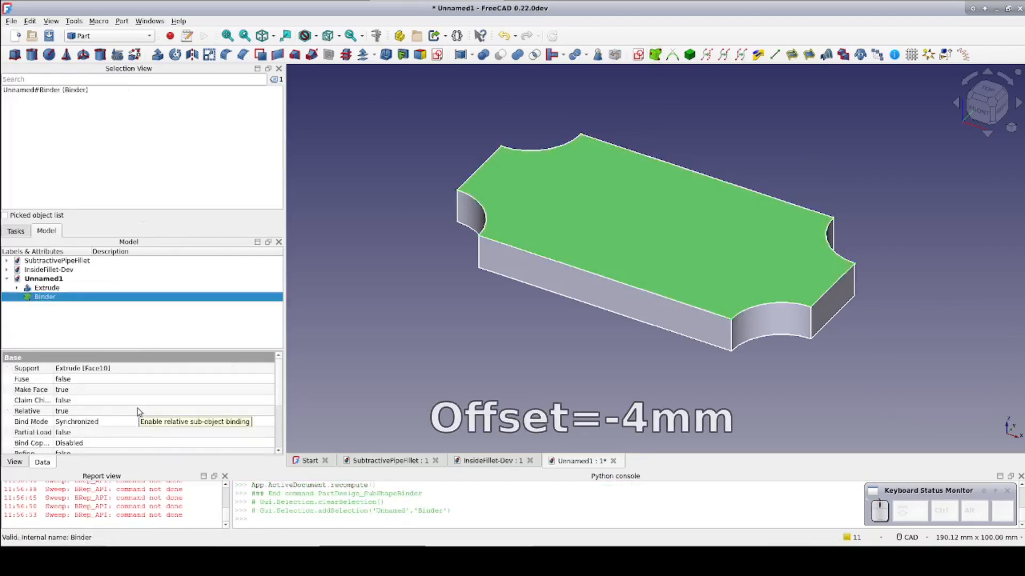
scroll(down, 3)
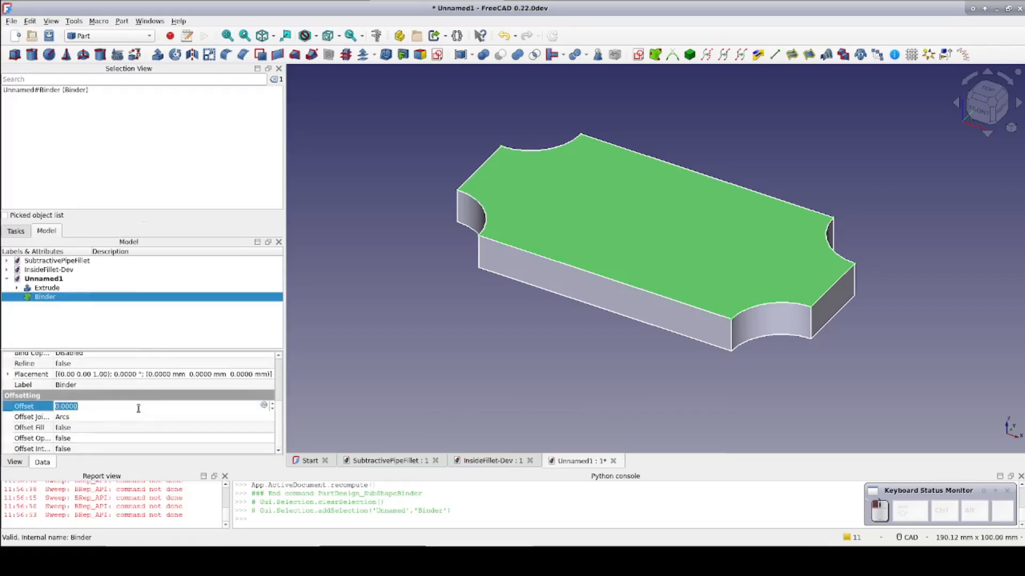
text(-4)
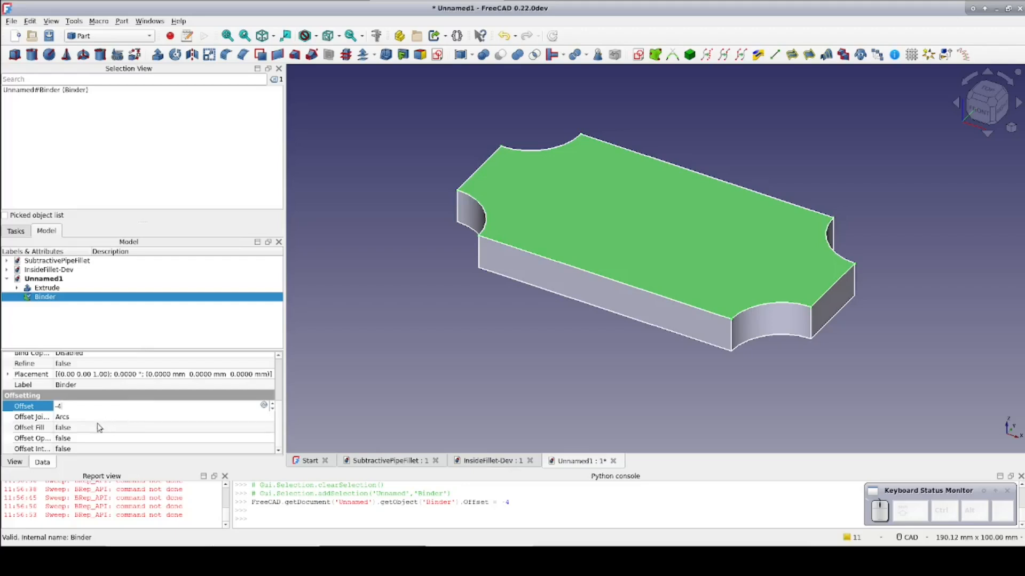
click(85, 427)
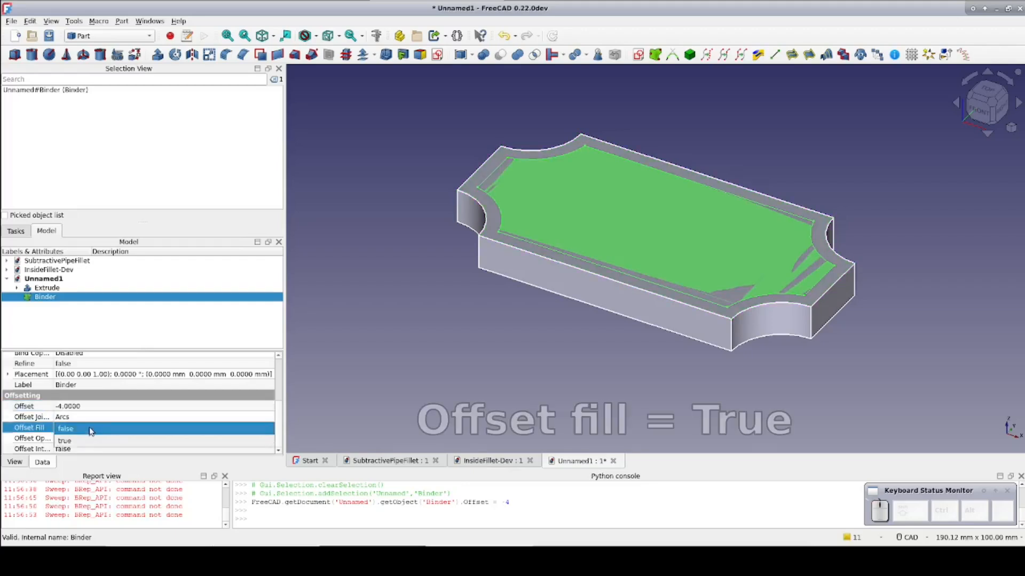
click(64, 441)
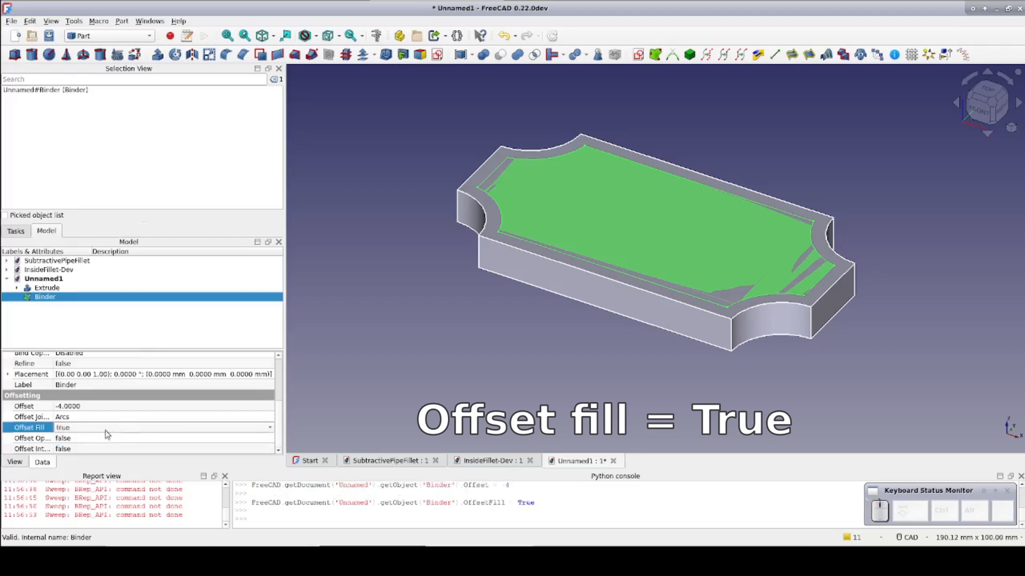
click(324, 369)
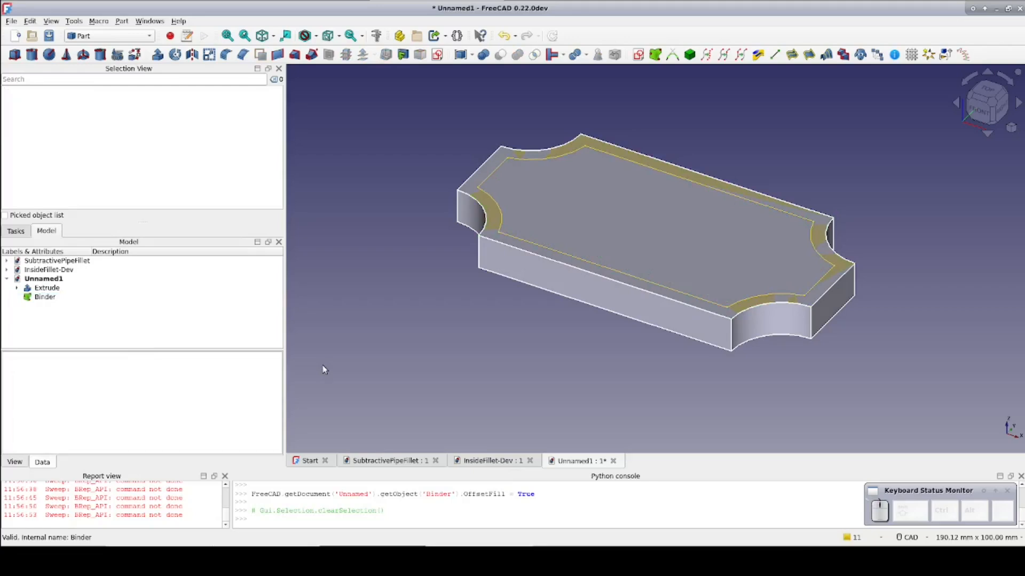
Extrude the binder ring 4 mm downward and cut it out of the plaque.
click(45, 296)
text(-4)
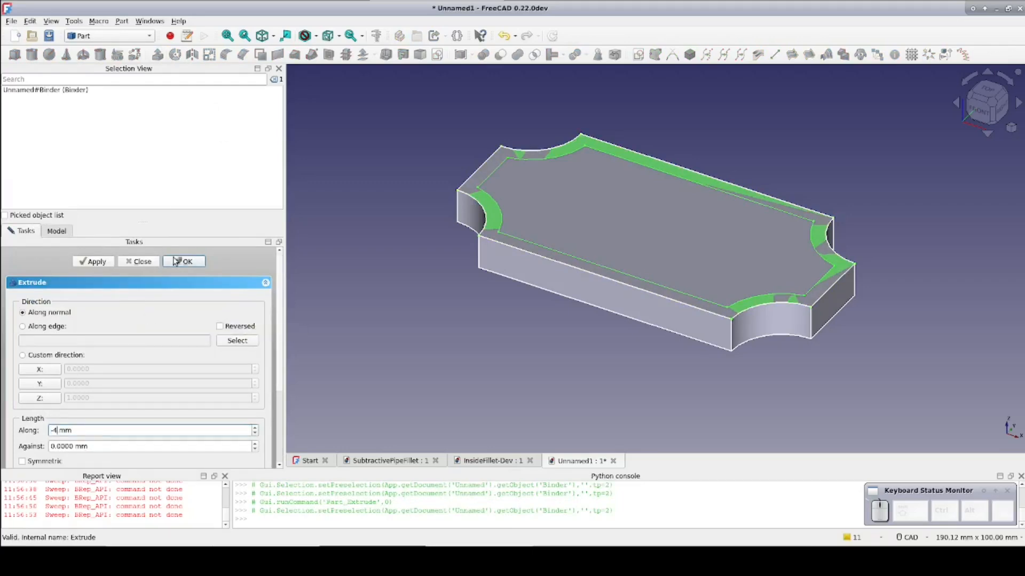
click(184, 262)
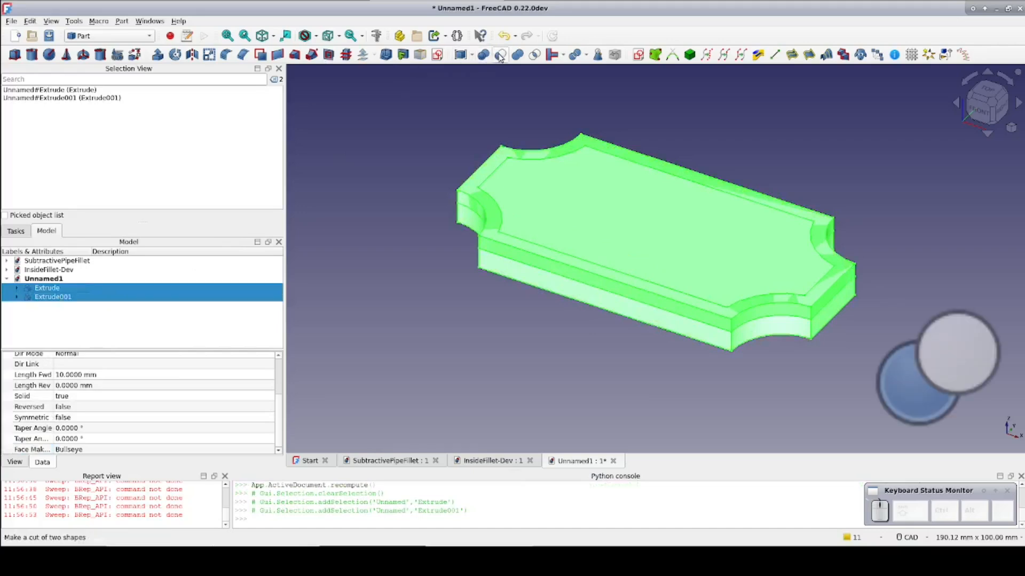
click(502, 53)
text(3.99)
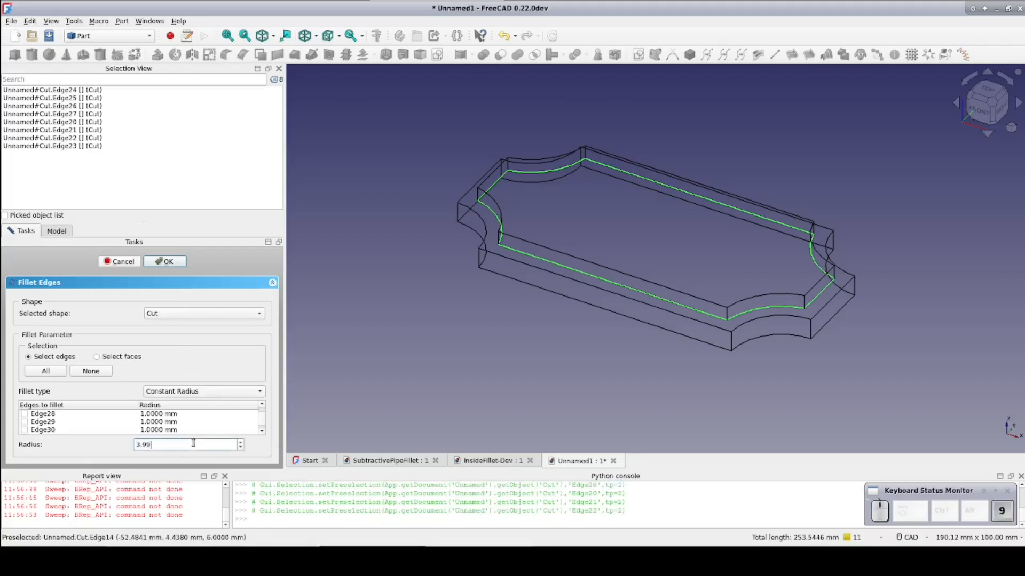
Discard the recess experiments and begin a new sketch's orientation dialog.
click(165, 260)
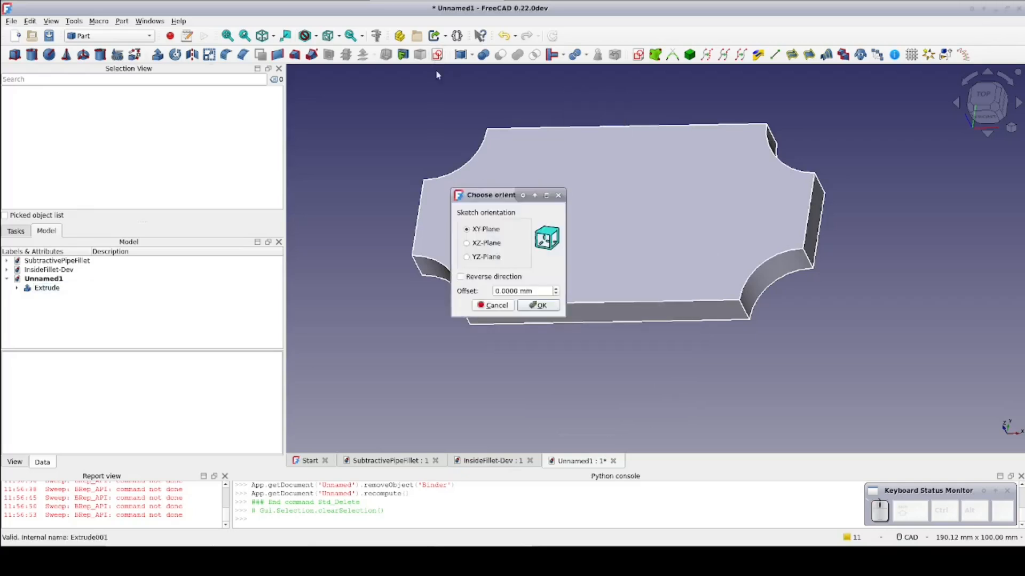
Draw a 4 mm radius circle on XY, attach it normal to the top edge, and select it as sweep profile.
click(538, 305)
text(4)
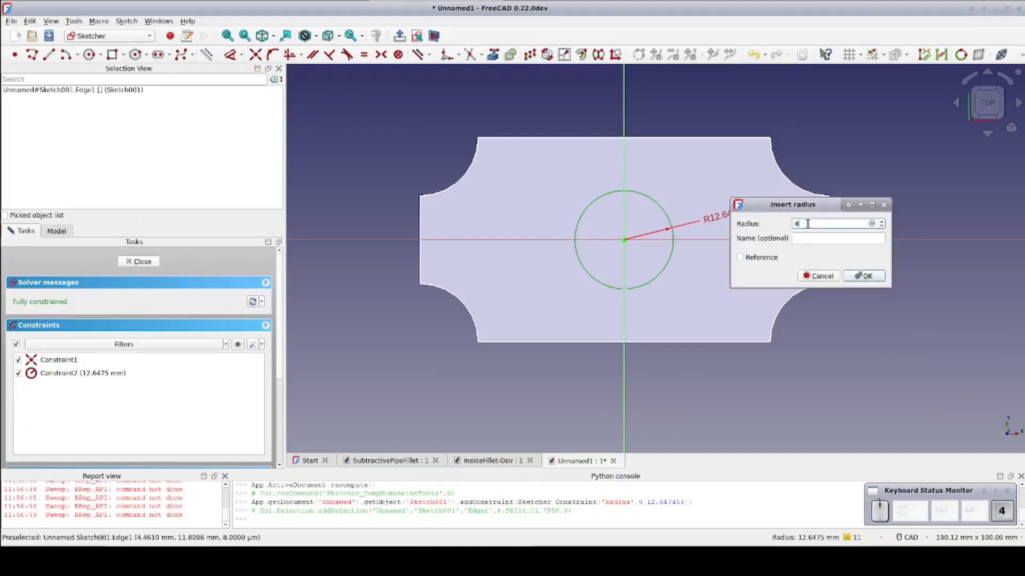
click(864, 276)
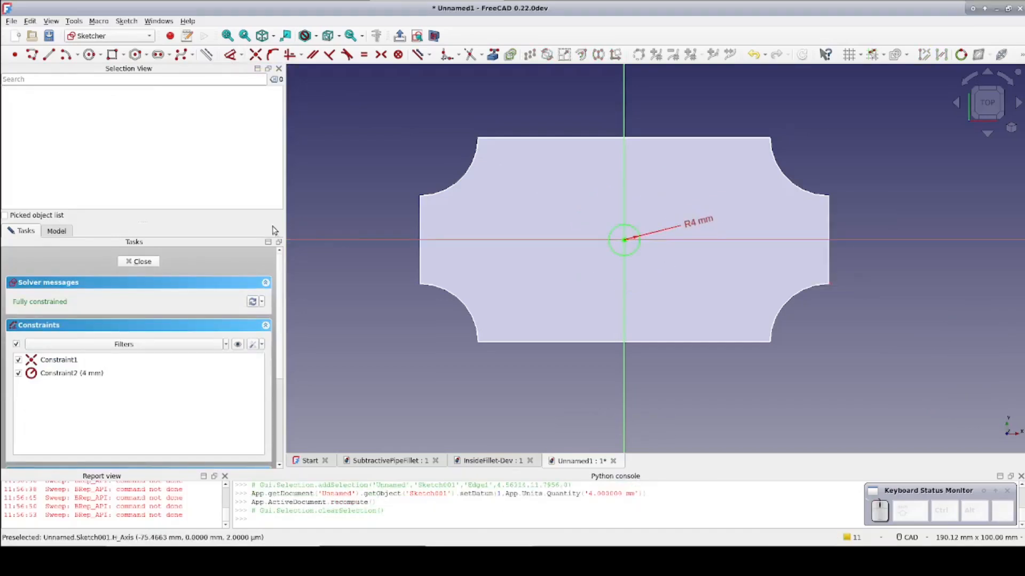
mouse_move(151, 263)
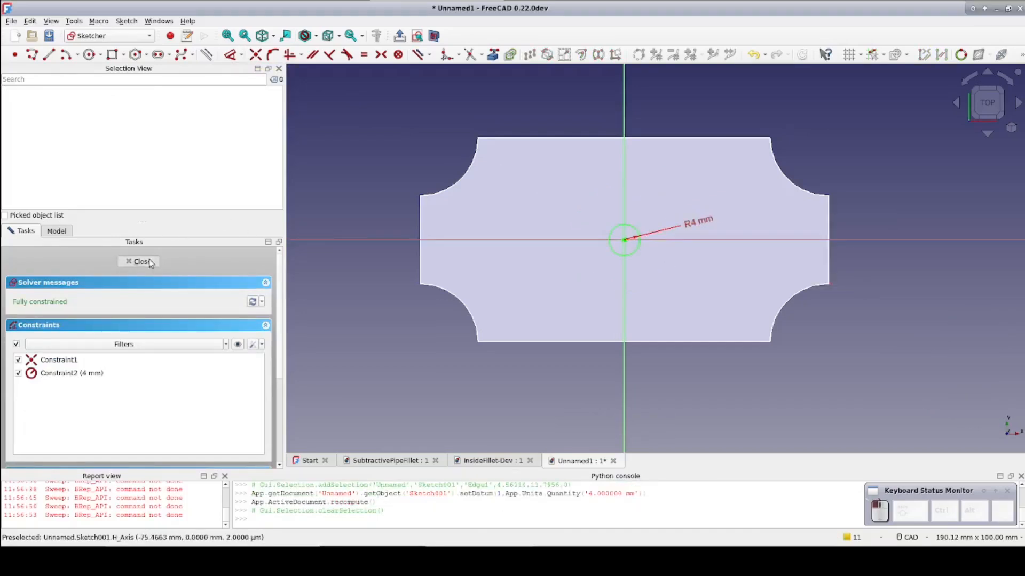
click(141, 262)
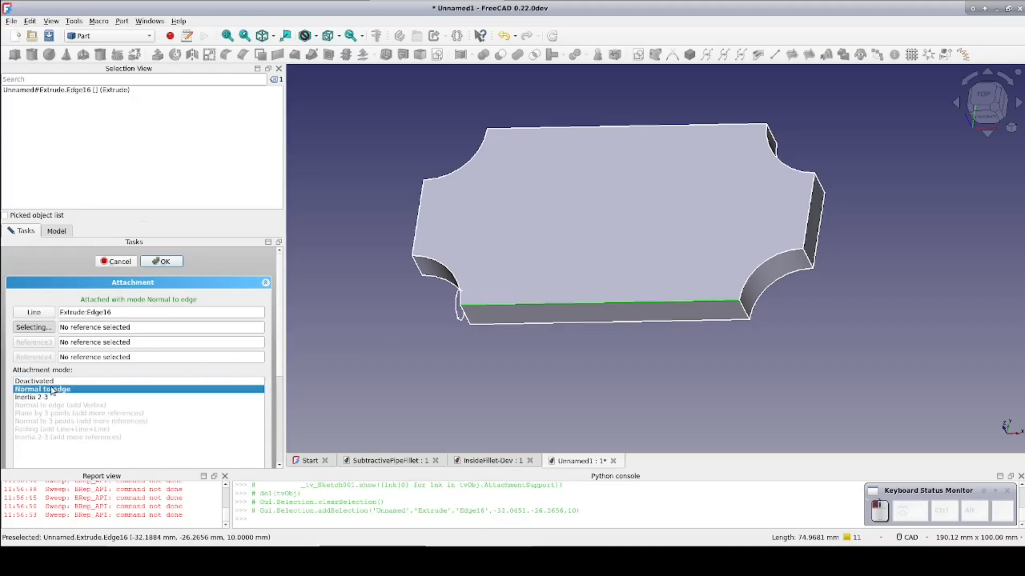
click(161, 261)
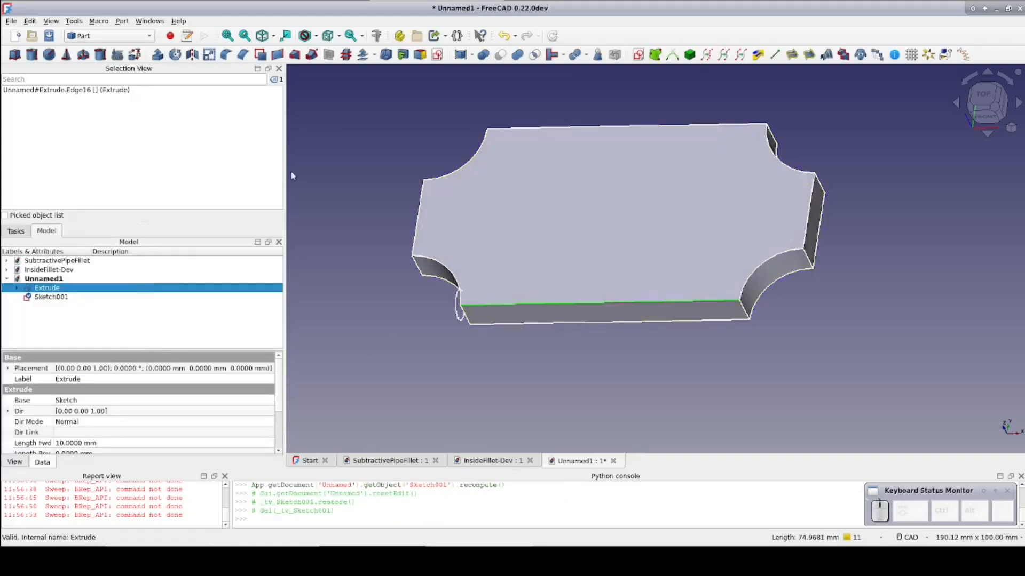
click(310, 54)
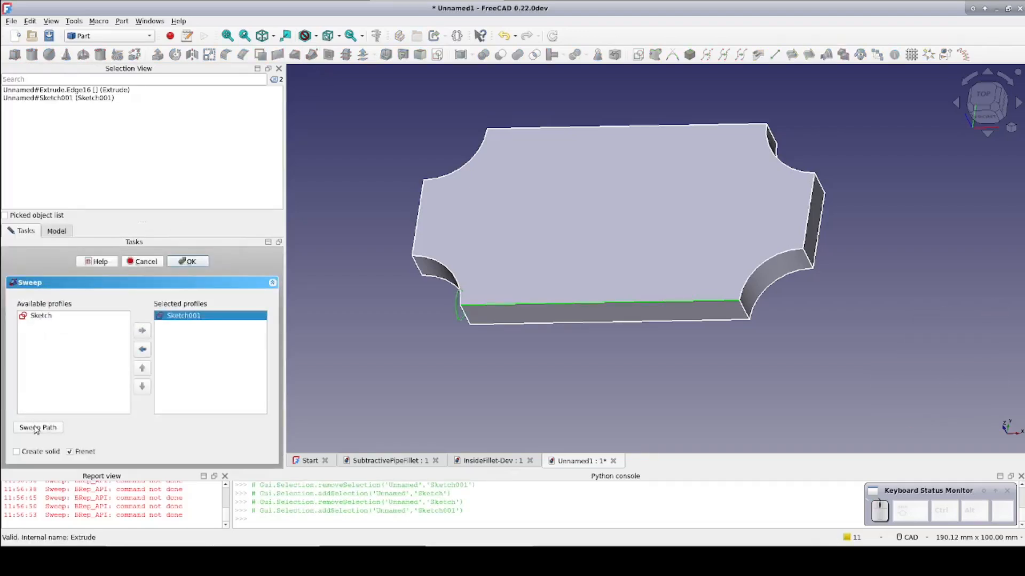
Build a solid sweep of the circle along the plaque's top perimeter edges.
click(16, 452)
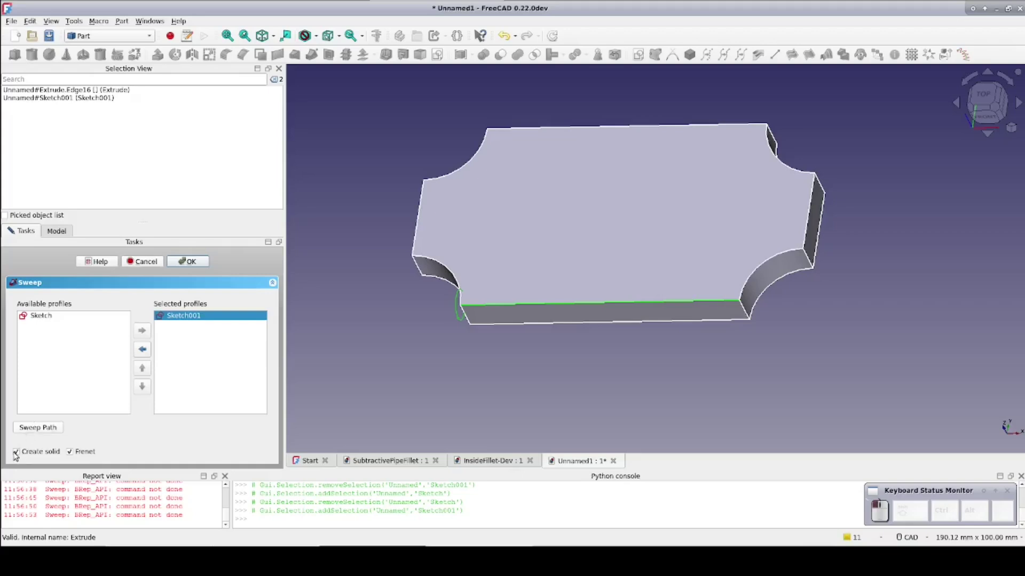
click(38, 427)
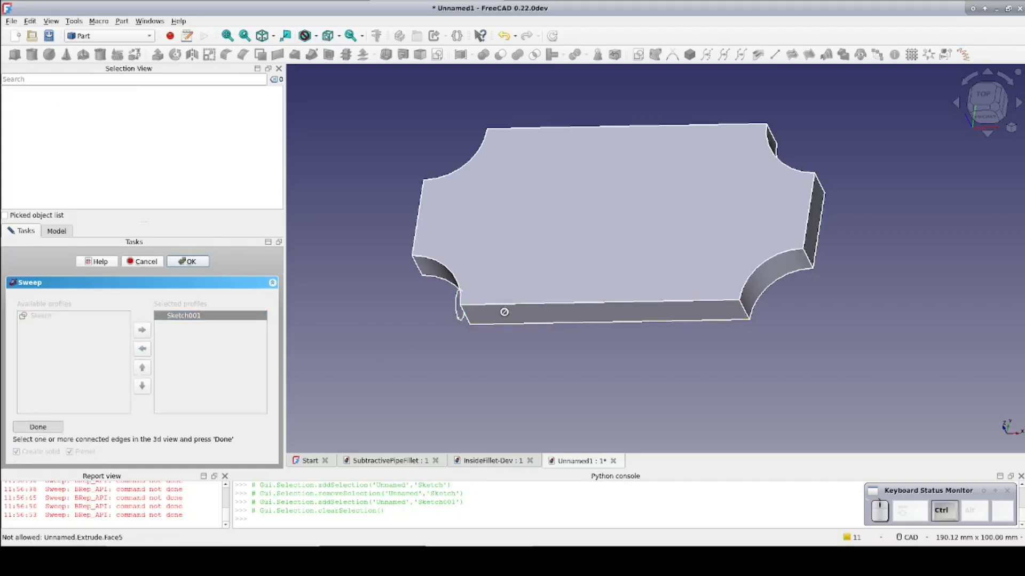
click(811, 218)
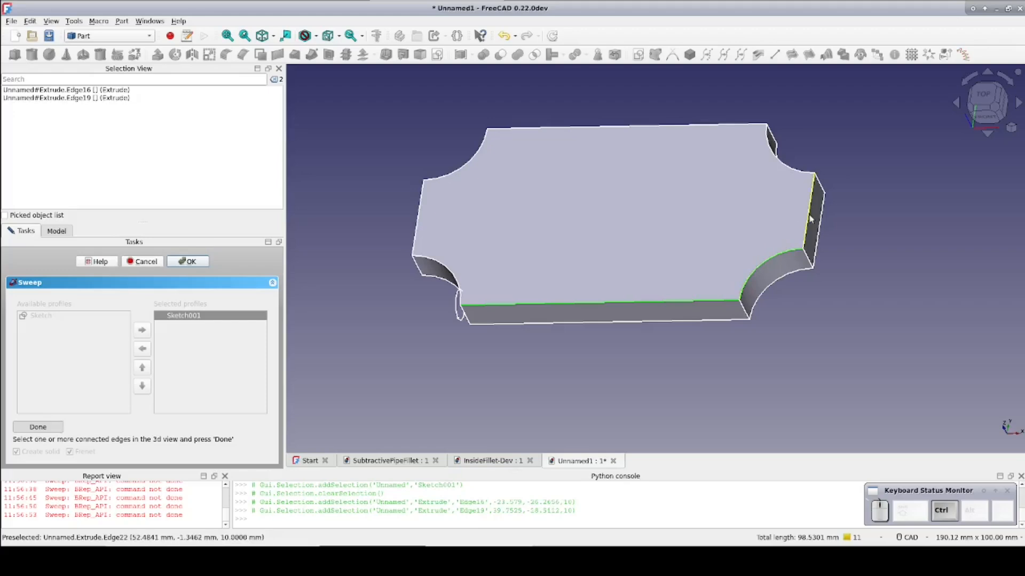
click(809, 214)
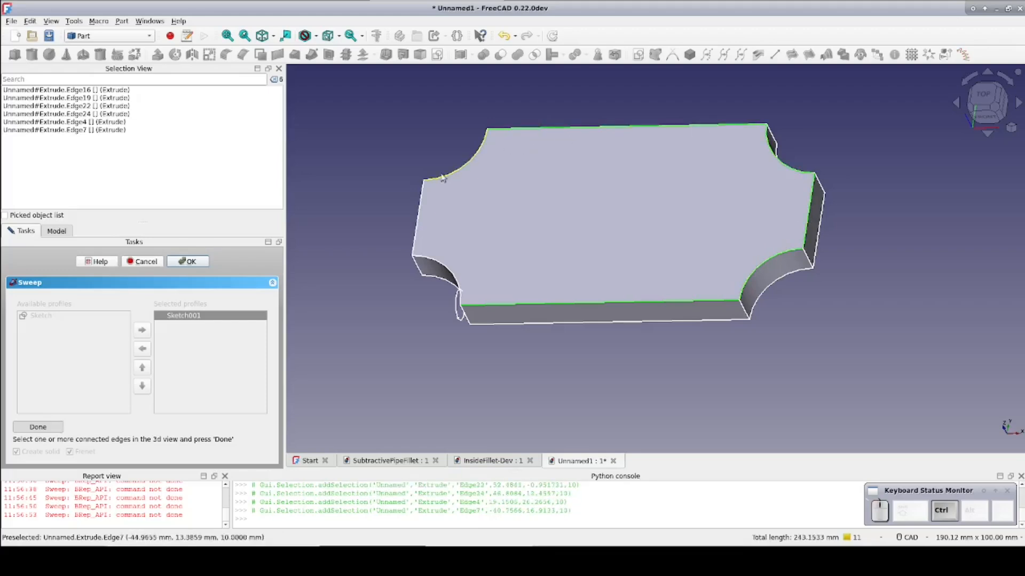
click(438, 264)
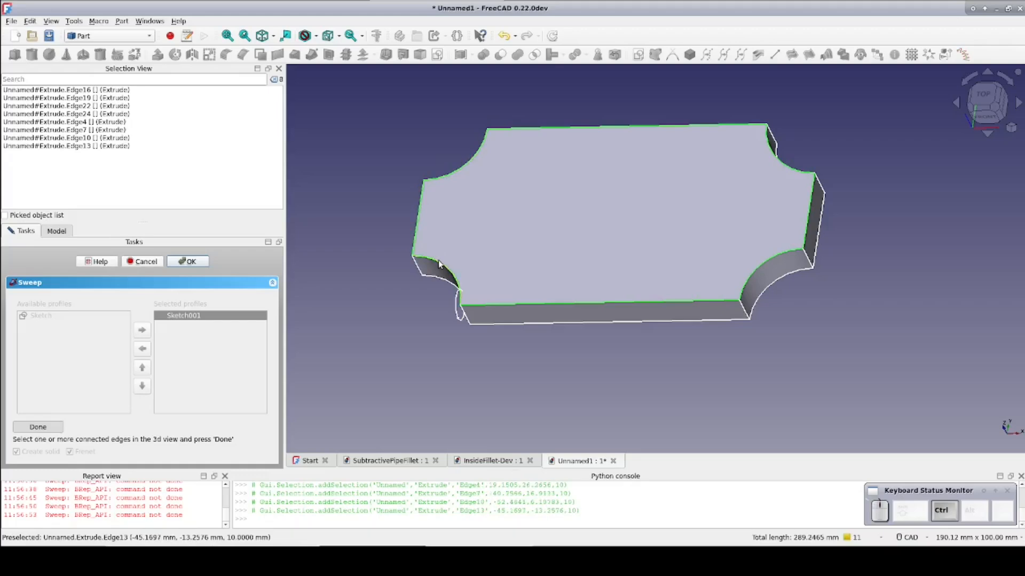
click(38, 427)
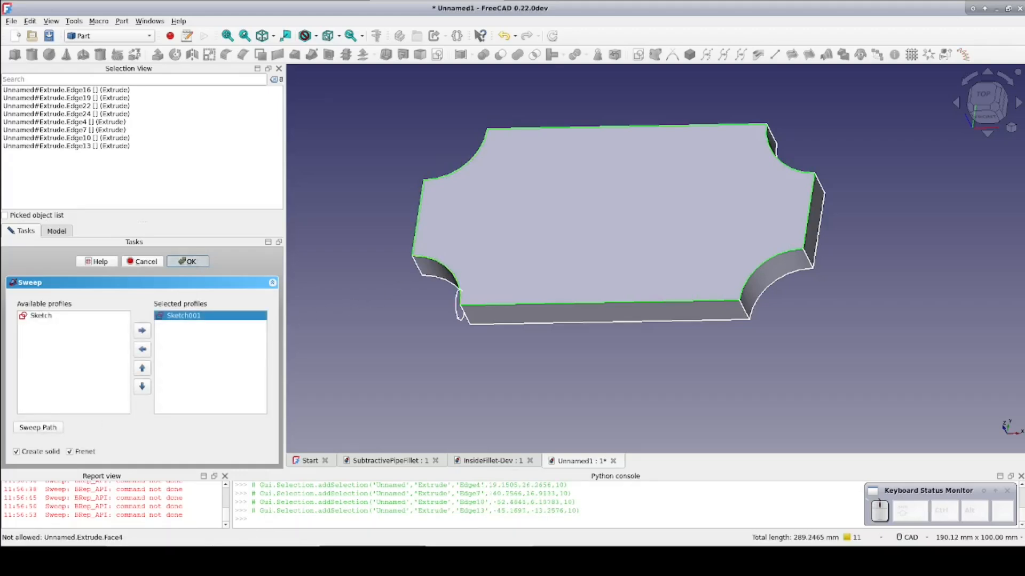
click(188, 261)
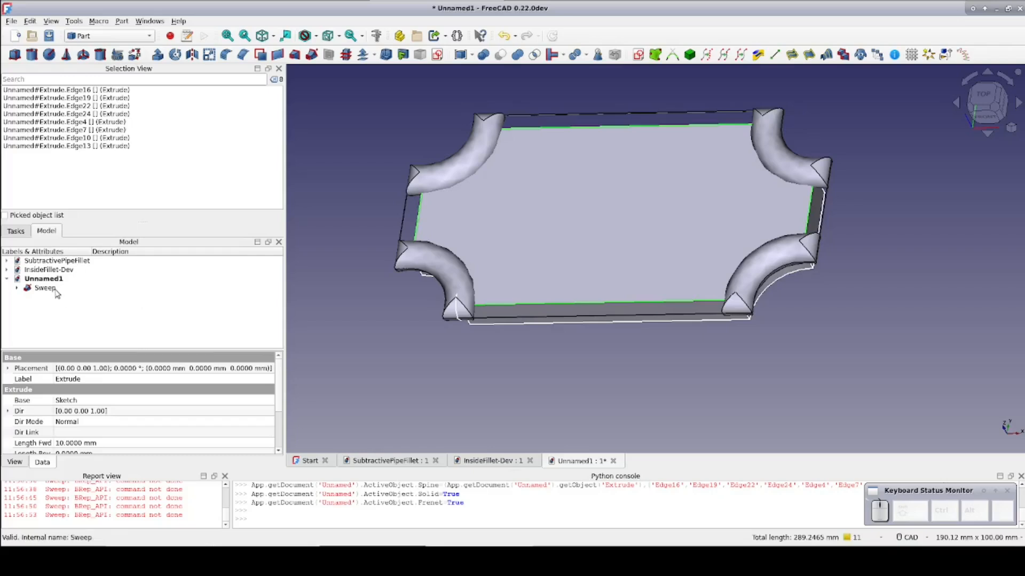
Set the Sweep's Transition to Round corner and show its Data properties.
click(44, 288)
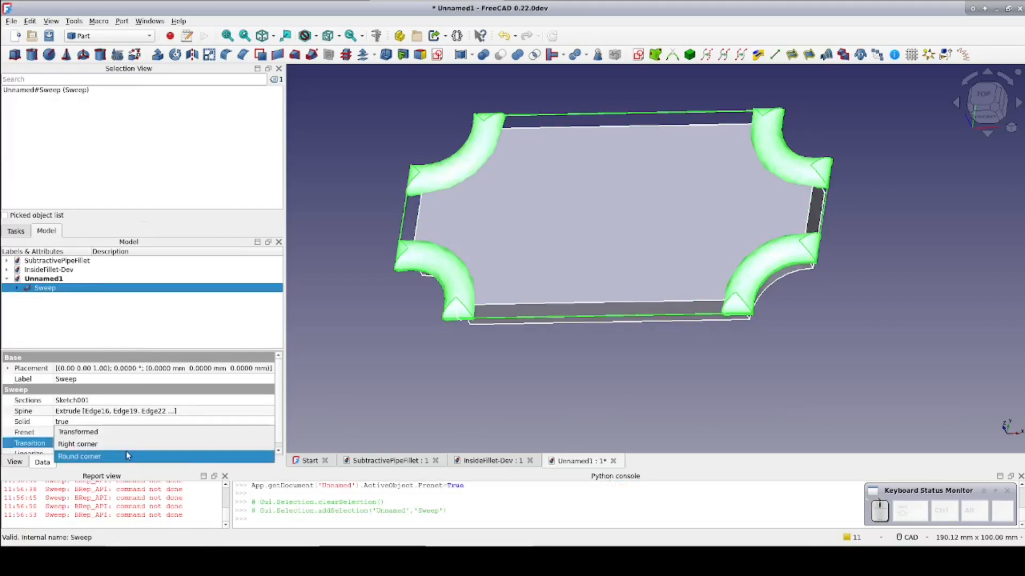
click(79, 457)
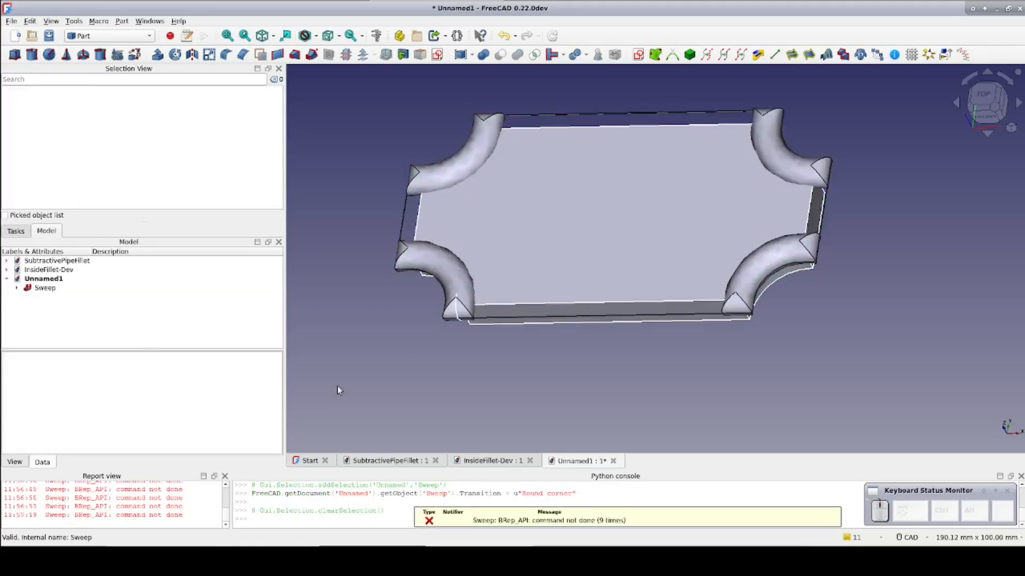
mouse_move(128, 348)
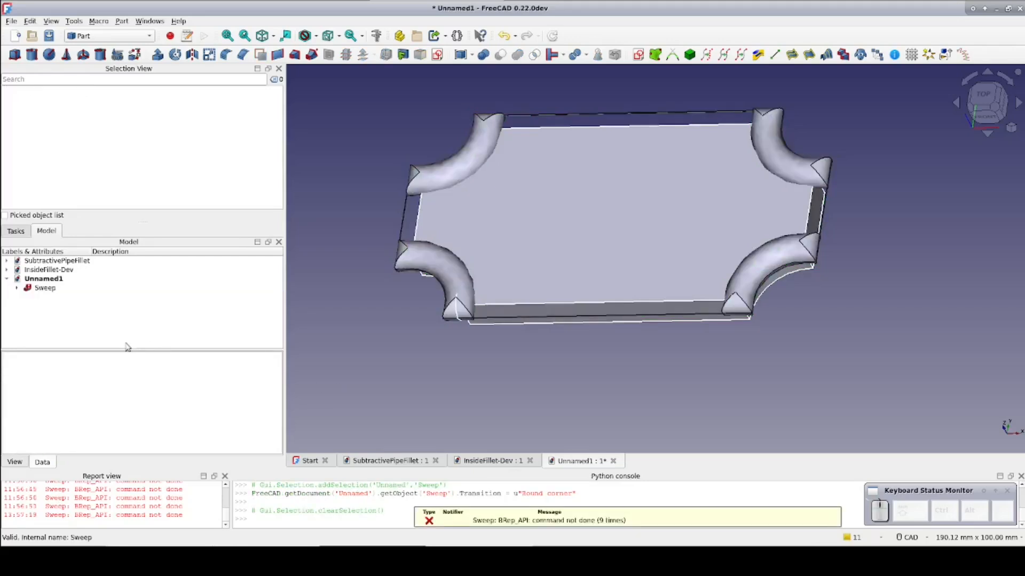
click(45, 289)
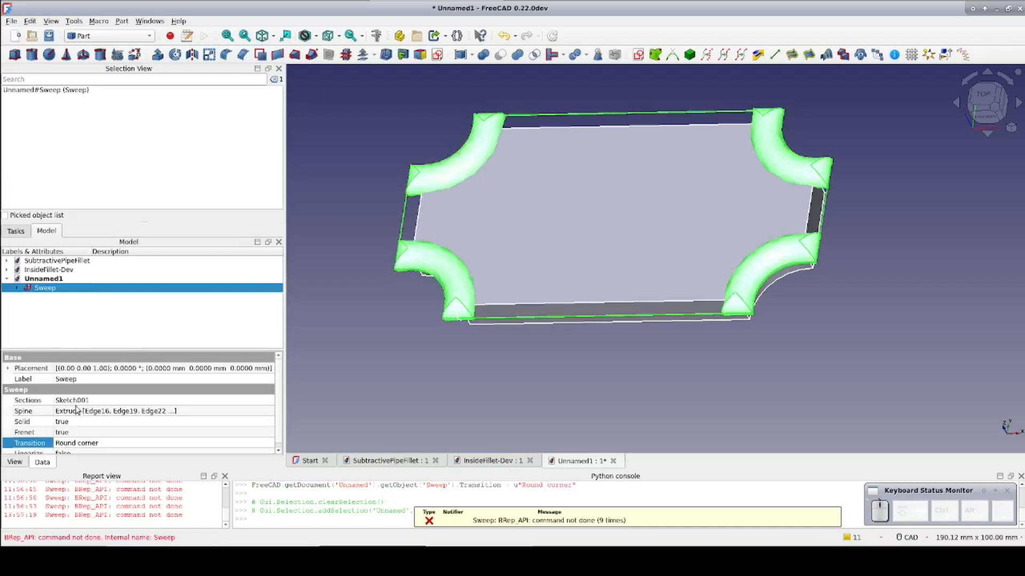
Set the sweep's corner Transition back to Transformed.
click(77, 443)
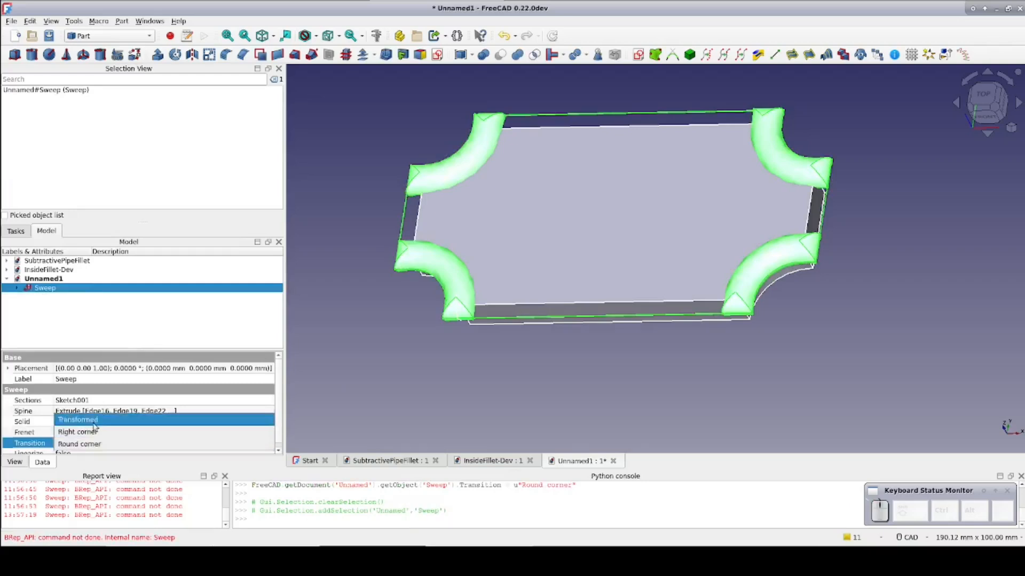
click(77, 420)
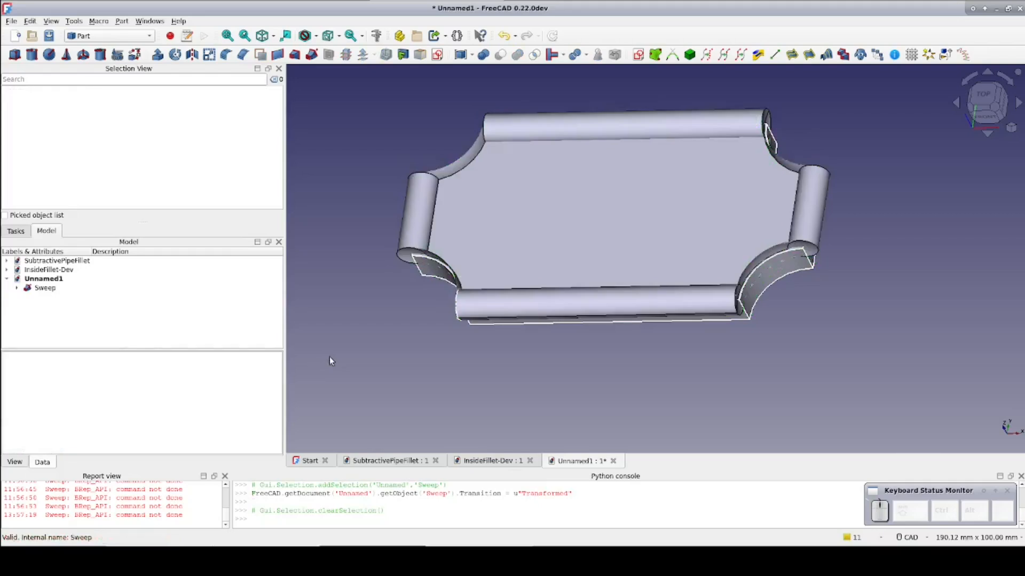
mouse_move(335, 333)
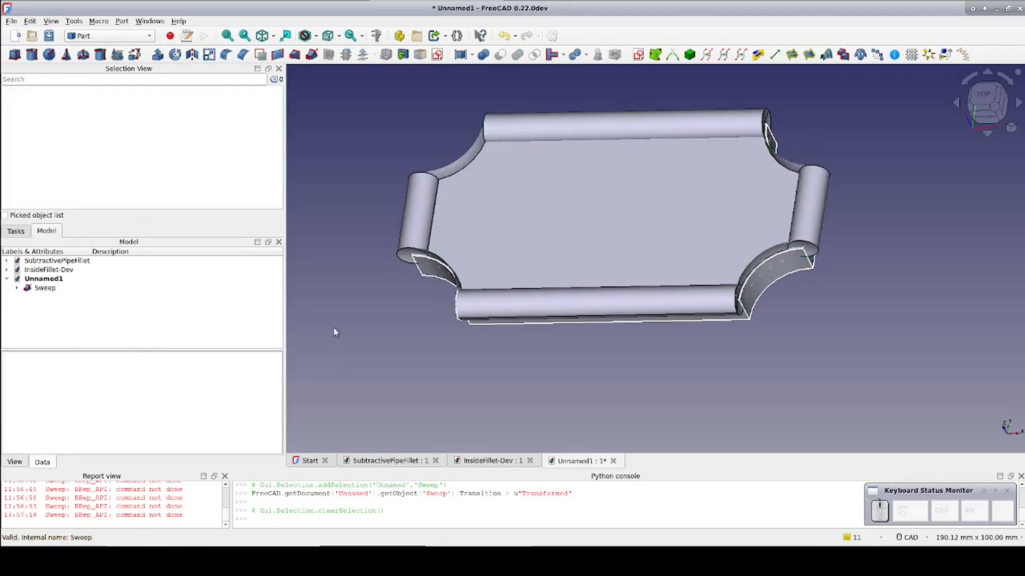
mouse_move(405, 258)
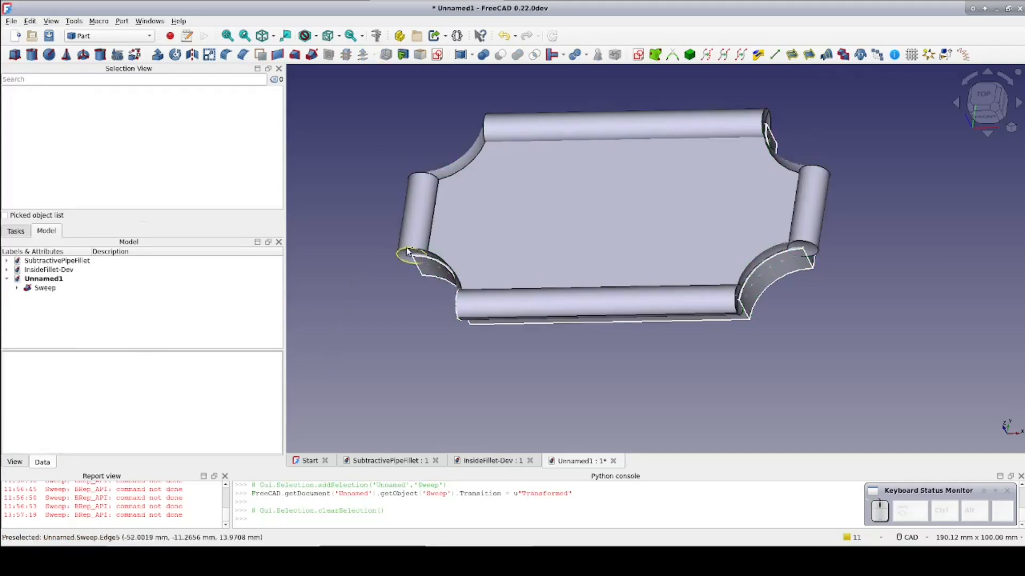
mouse_move(457, 312)
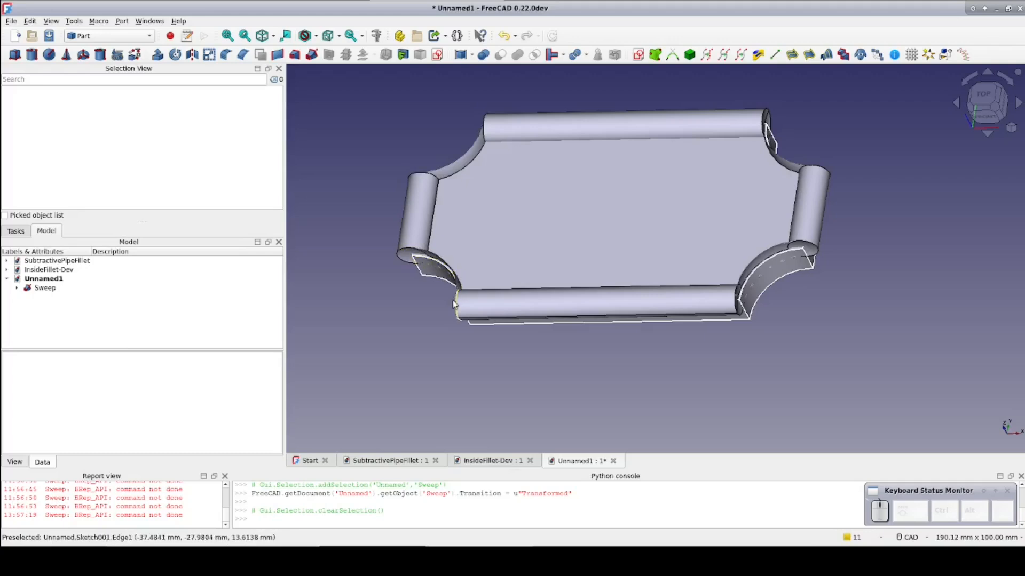
mouse_move(388, 329)
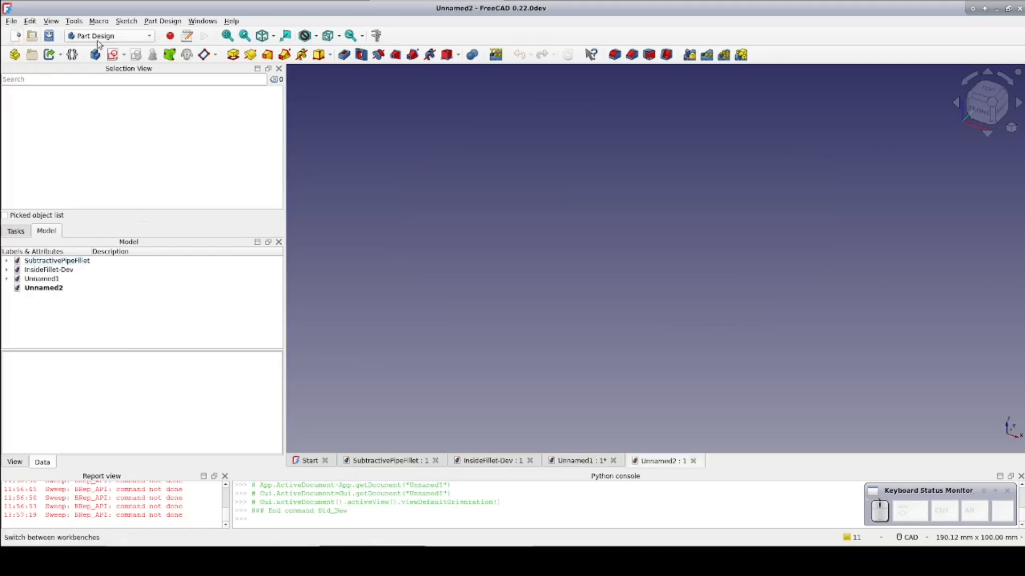
Switch back to the document containing the sweep.
click(578, 461)
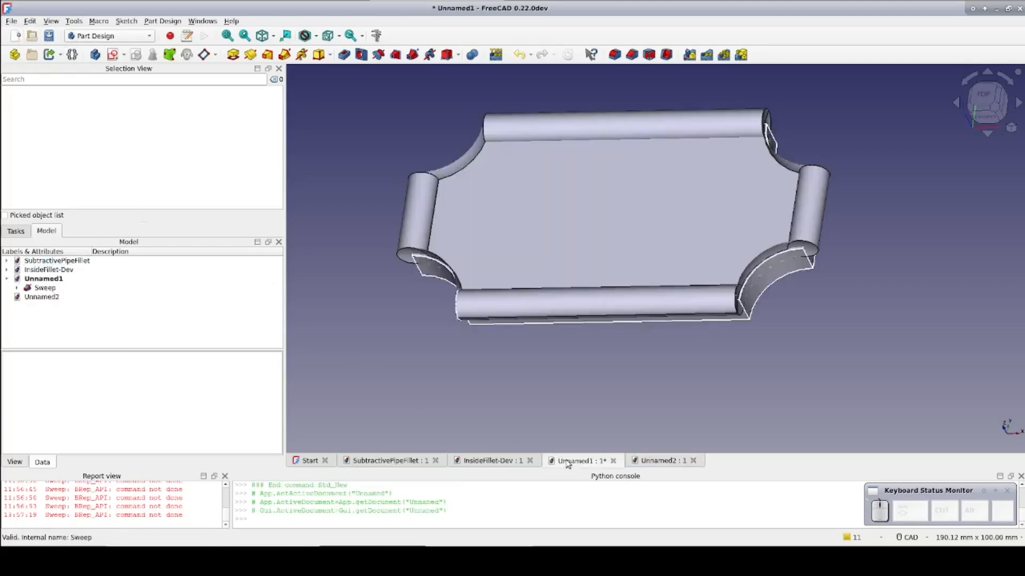
mouse_move(320, 385)
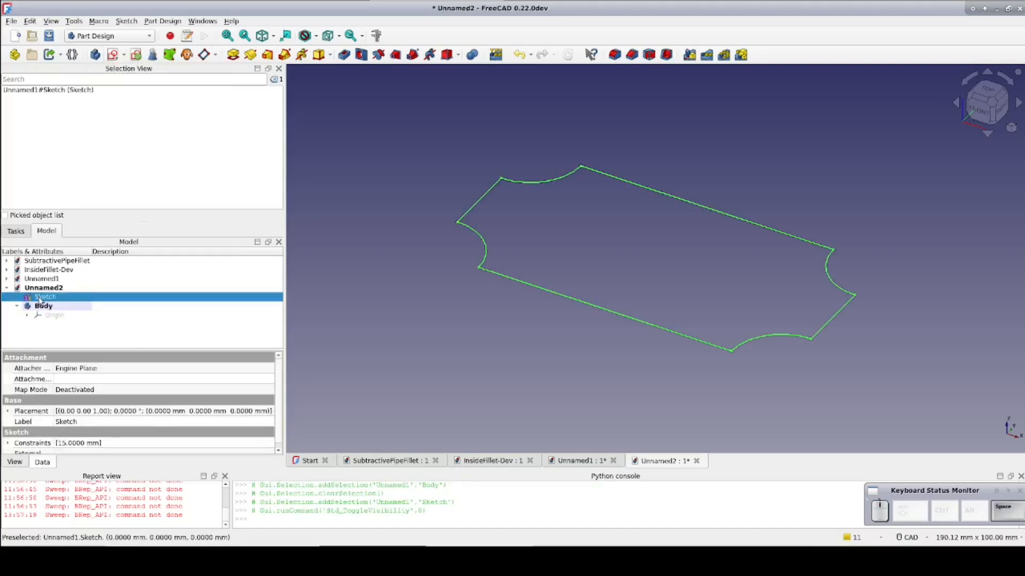
Move the plaque outline Sketch into the Body and select its Attachment property.
right_click(43, 297)
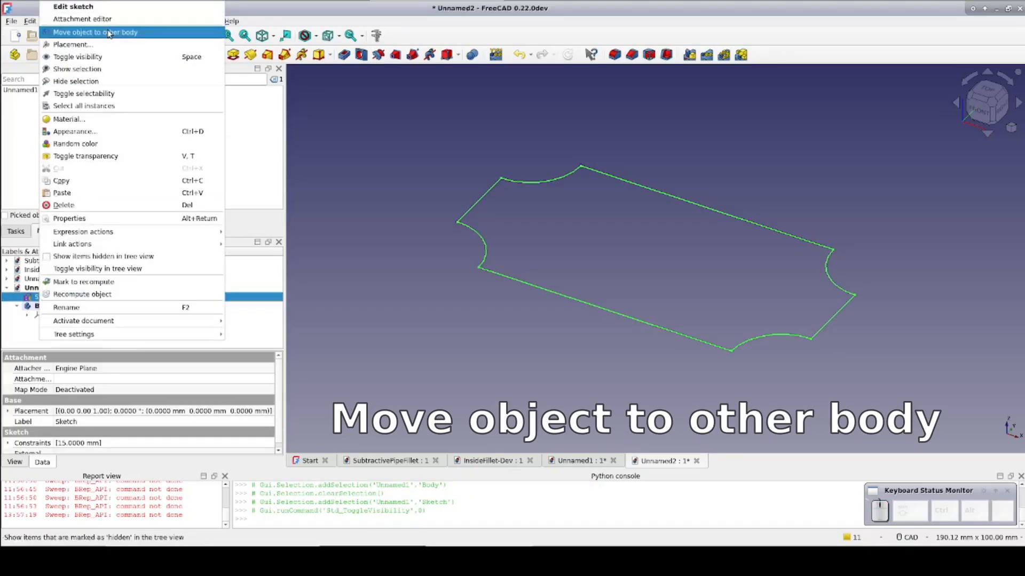
click(96, 32)
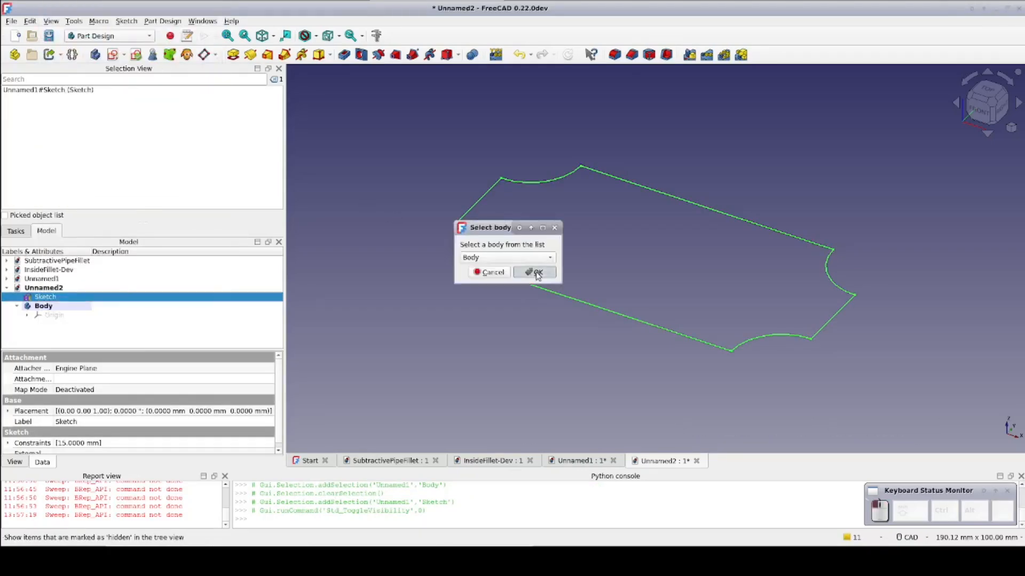
click(536, 272)
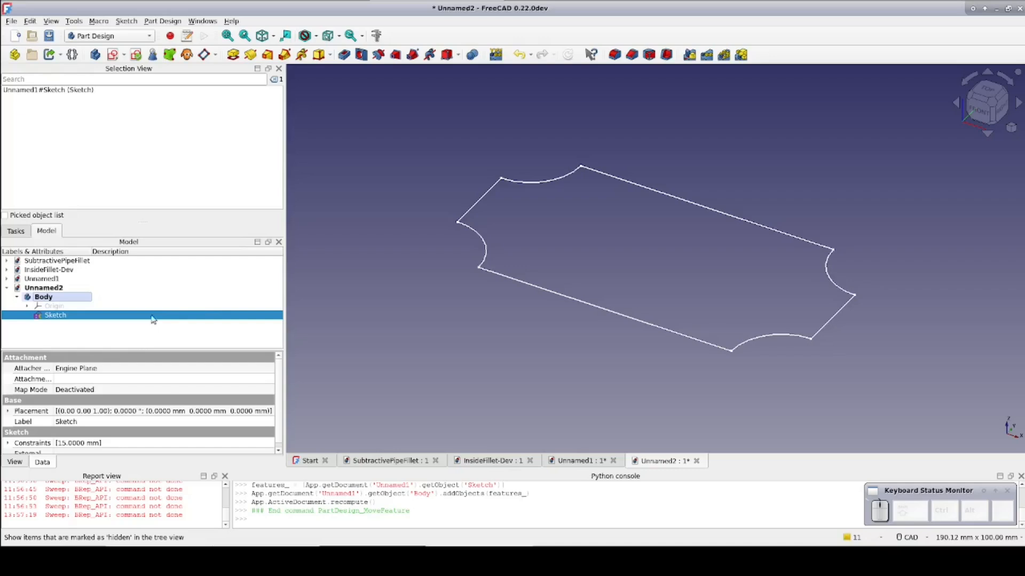
click(32, 379)
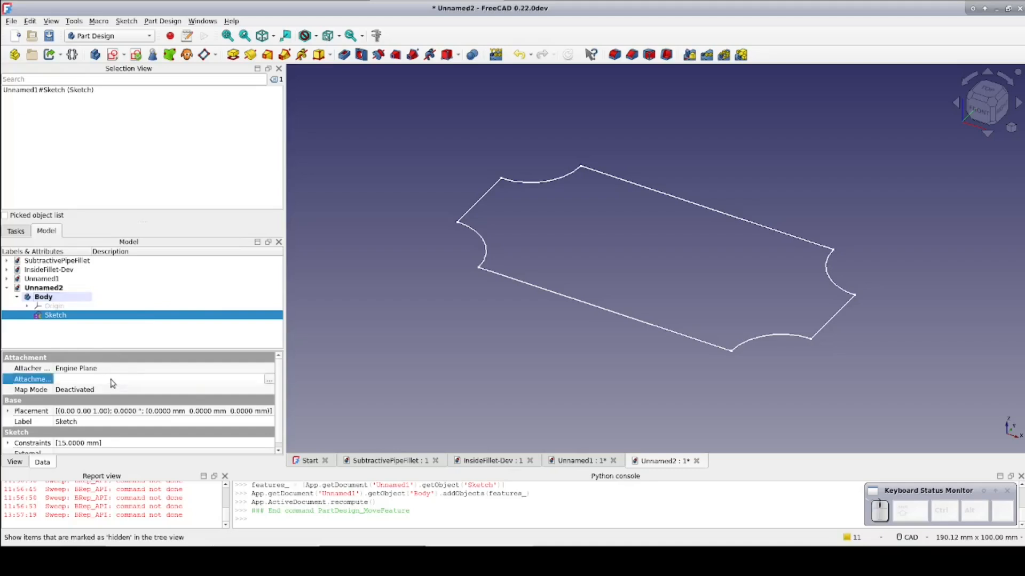
Attach the outline sketch to the body's XY-plane in Plane face mode.
click(269, 378)
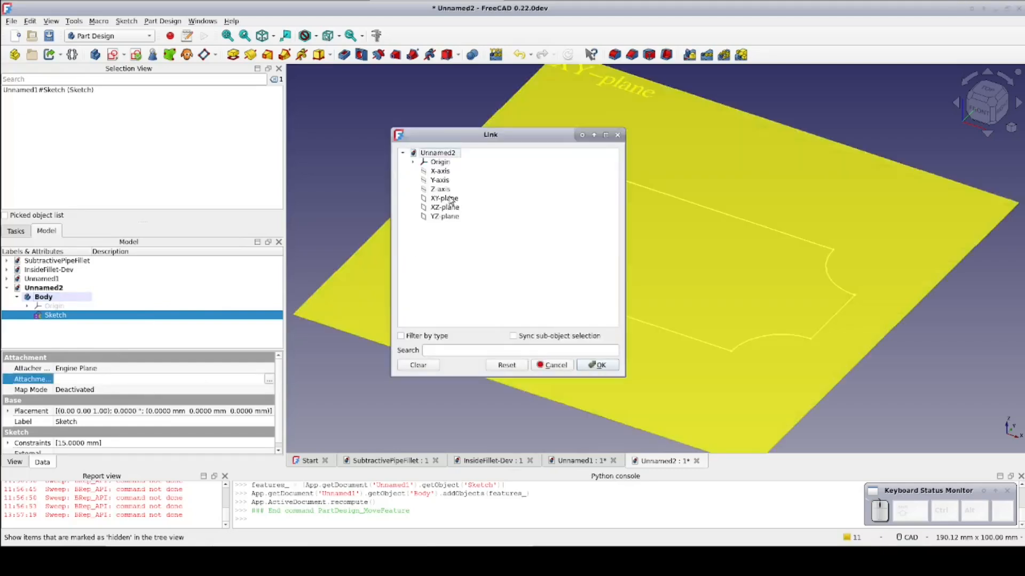
click(444, 198)
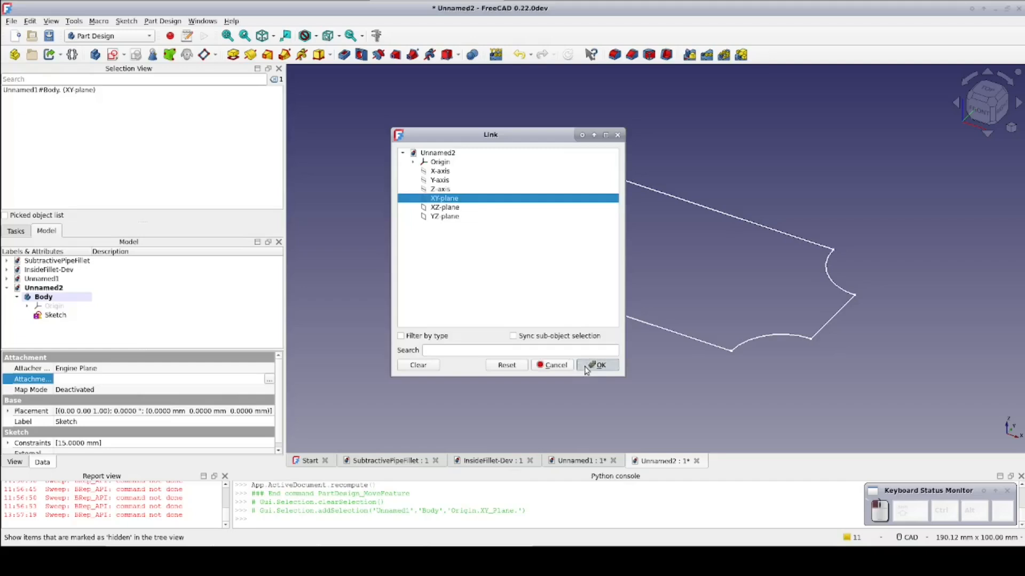
click(600, 365)
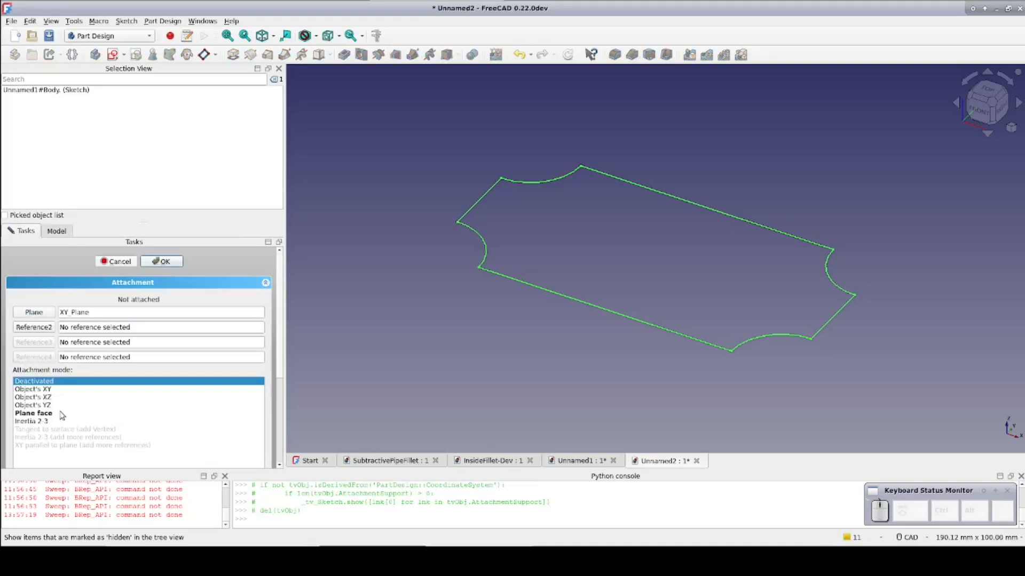
click(162, 261)
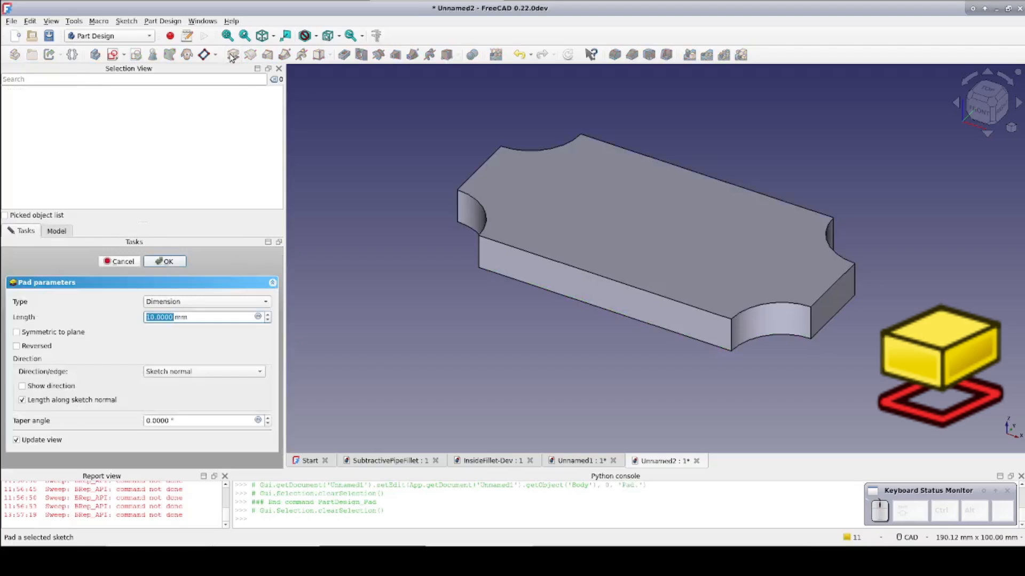
Pad the outline 10 mm and finish Sketch001 holding a 4 mm radius circle profile.
click(164, 260)
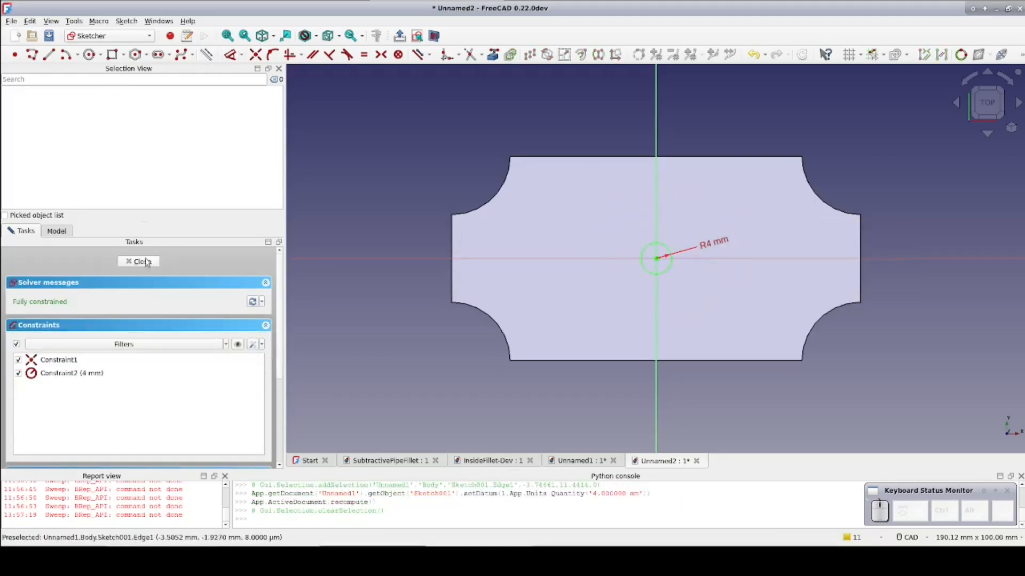
click(139, 261)
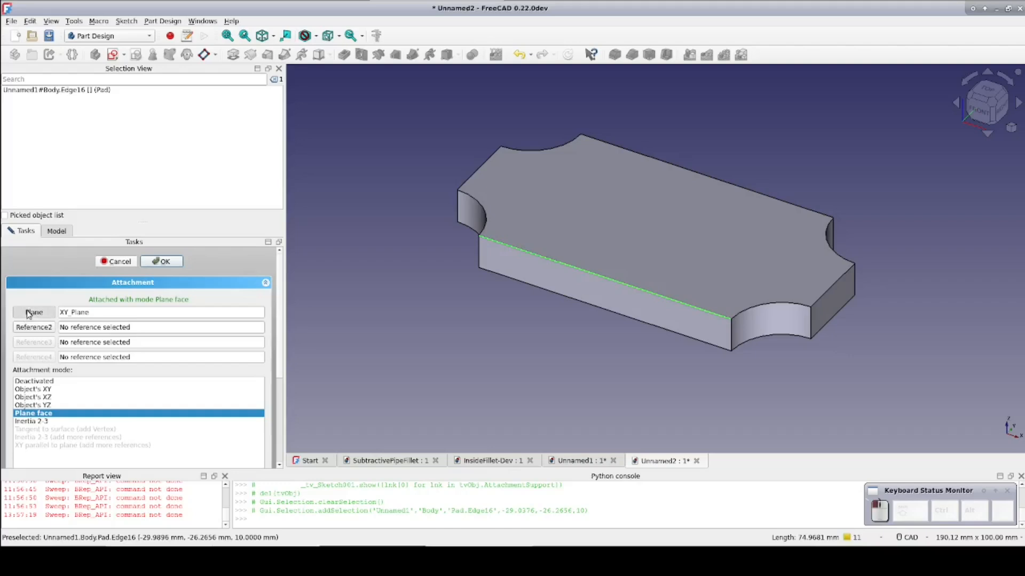
Attach the circle normal to Pad Edge16 and use Sketch001 as the subtractive pipe profile.
click(501, 248)
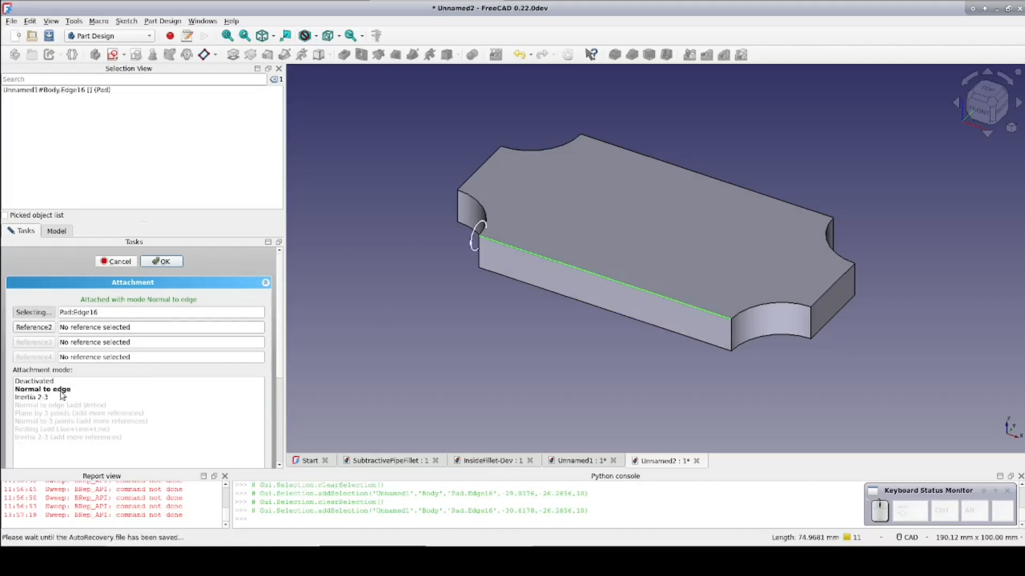
click(162, 260)
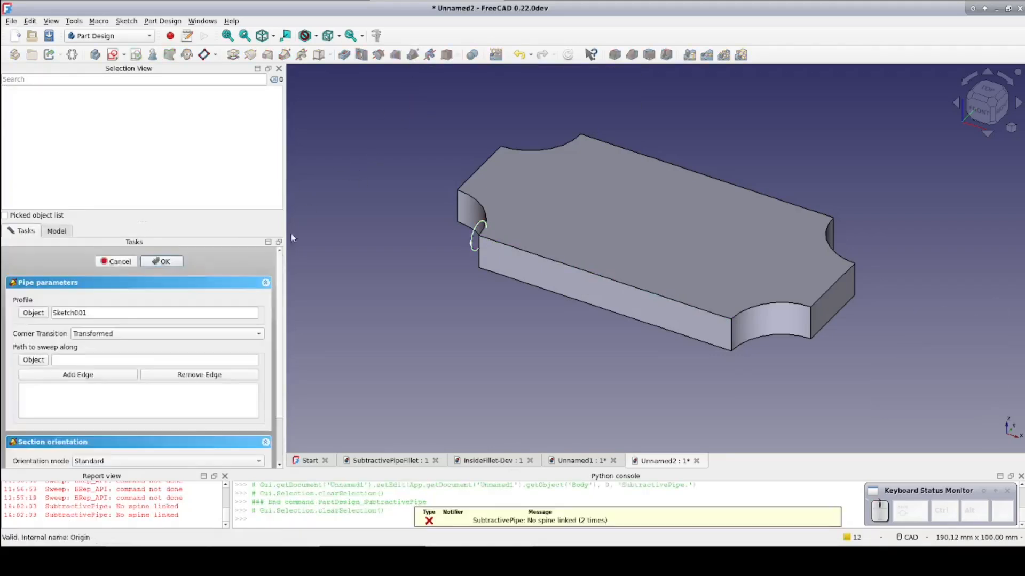
mouse_move(530, 254)
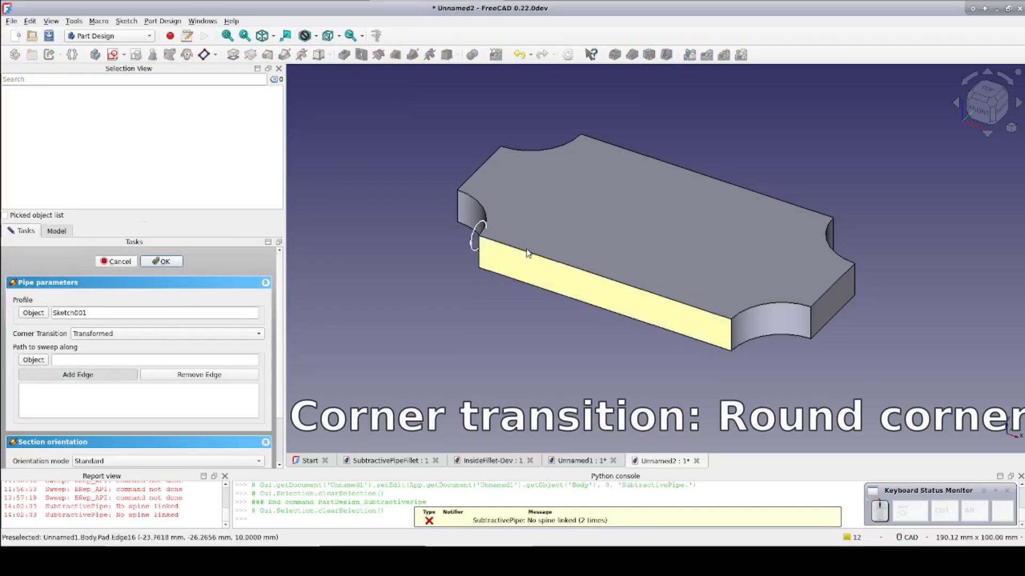
Sweep the pipe along all top perimeter edges with Round Corner transitions and confirm the groove.
click(77, 375)
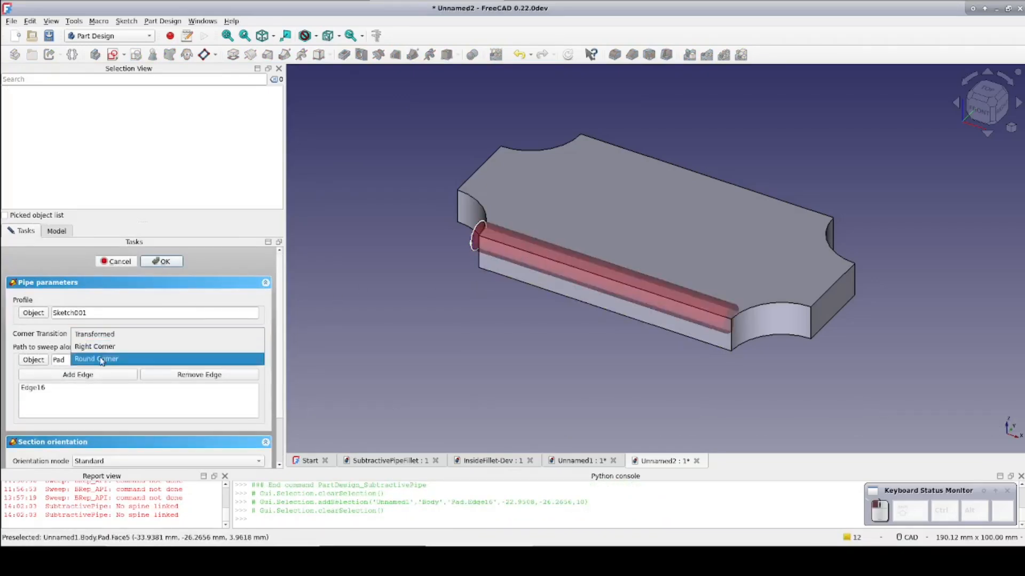
click(96, 358)
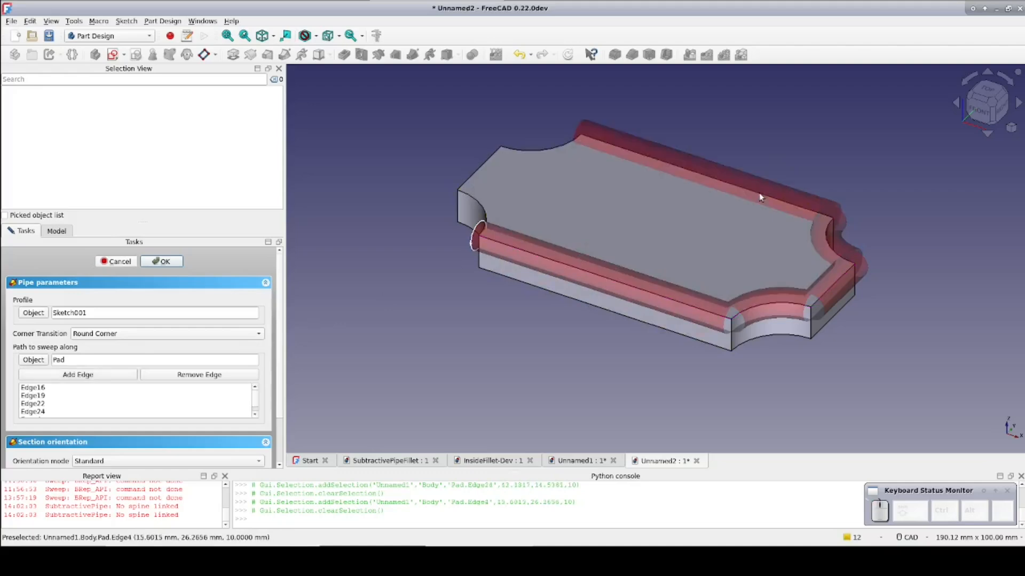
mouse_move(536, 155)
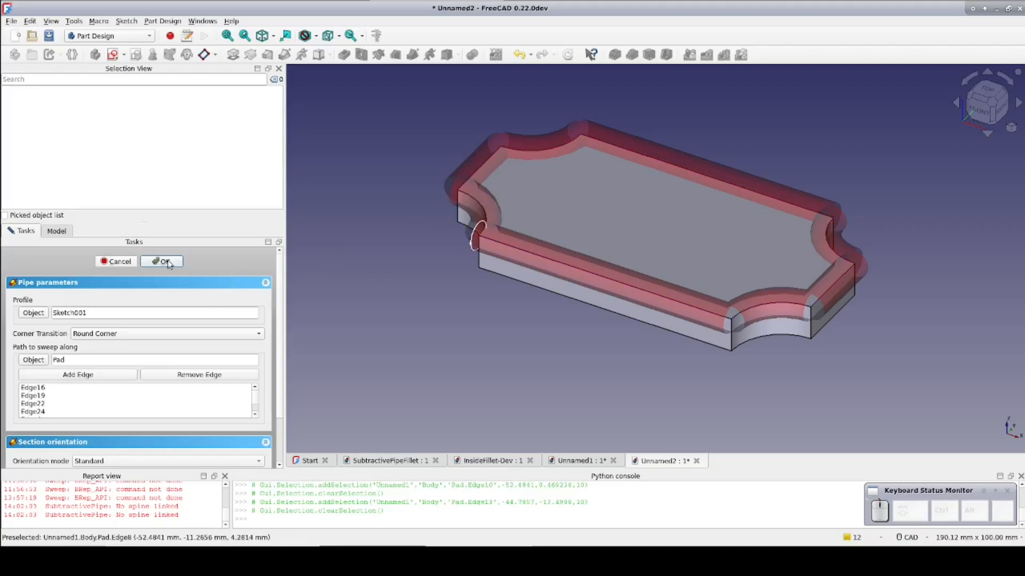
click(162, 262)
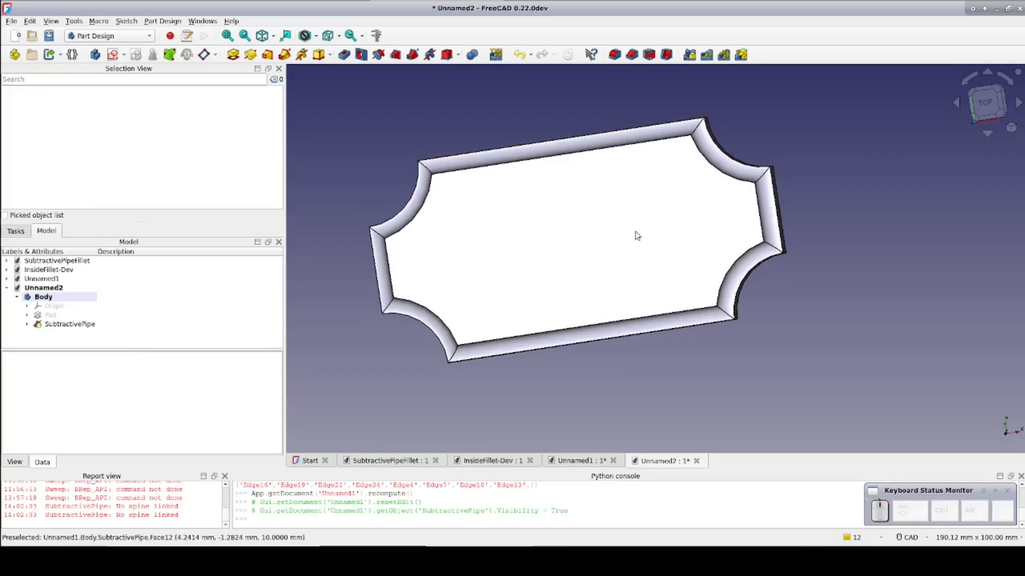
mouse_move(631, 233)
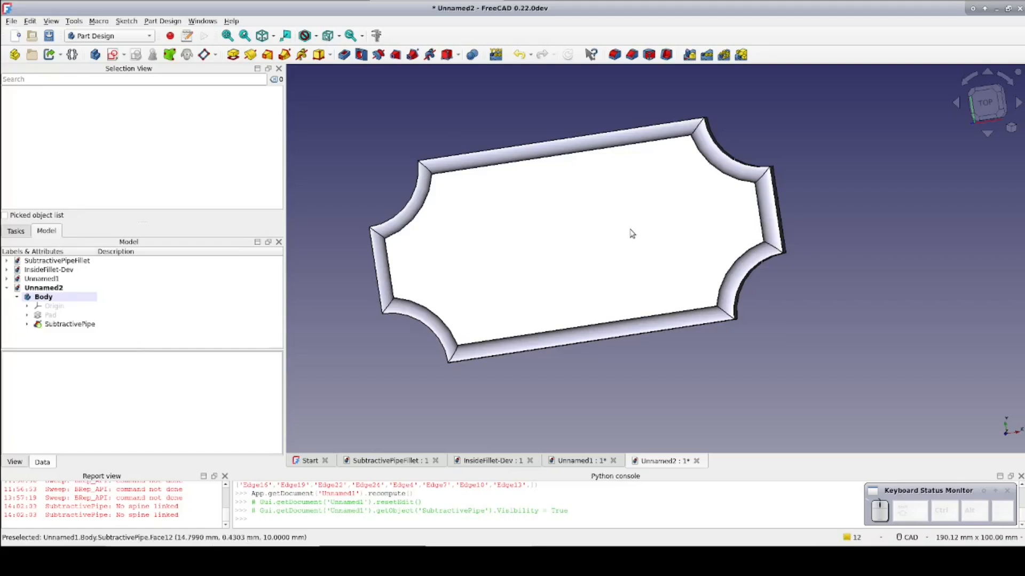